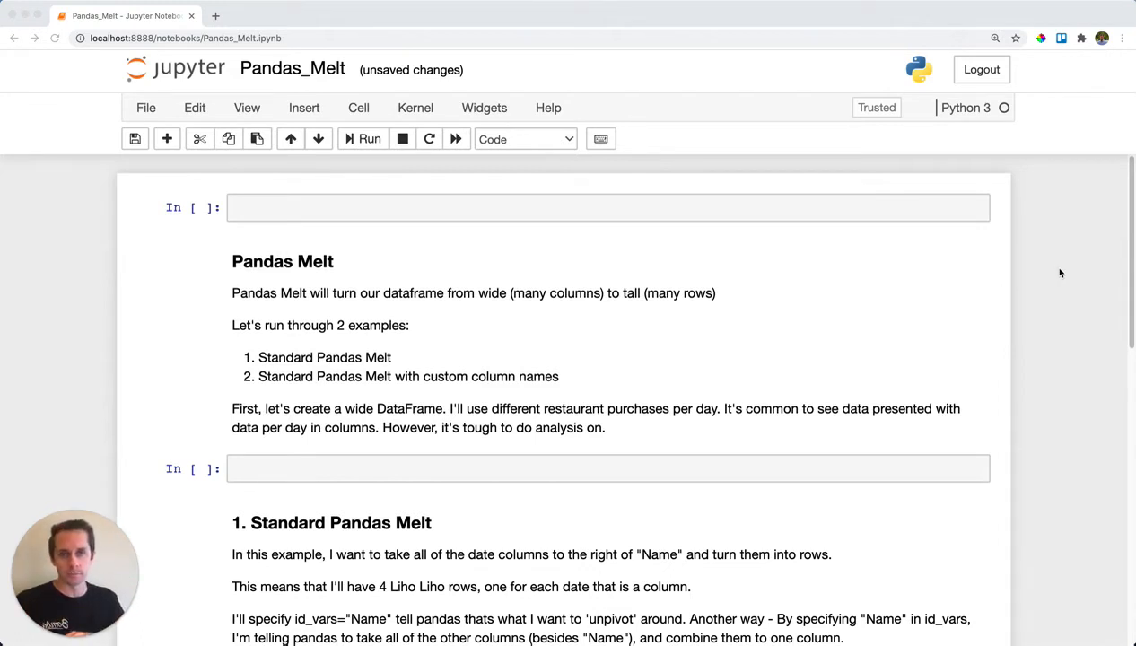
mouse_move(541, 207)
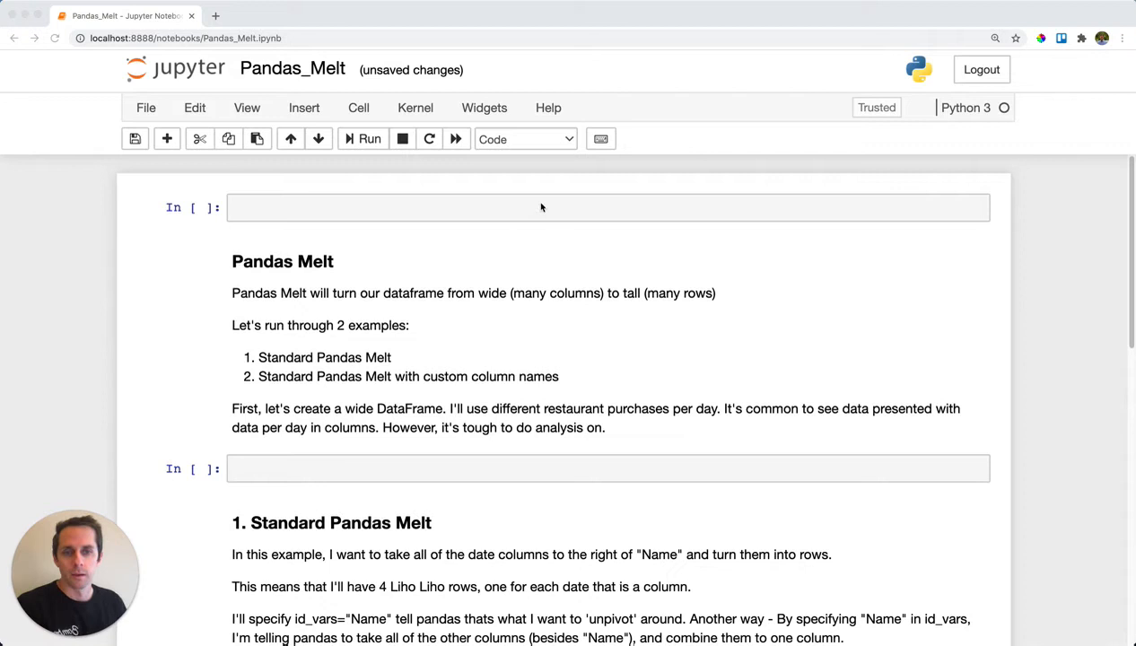
Write pandas code building a DataFrame from a dict of Name and four date columns, ending with df
type("import pand")
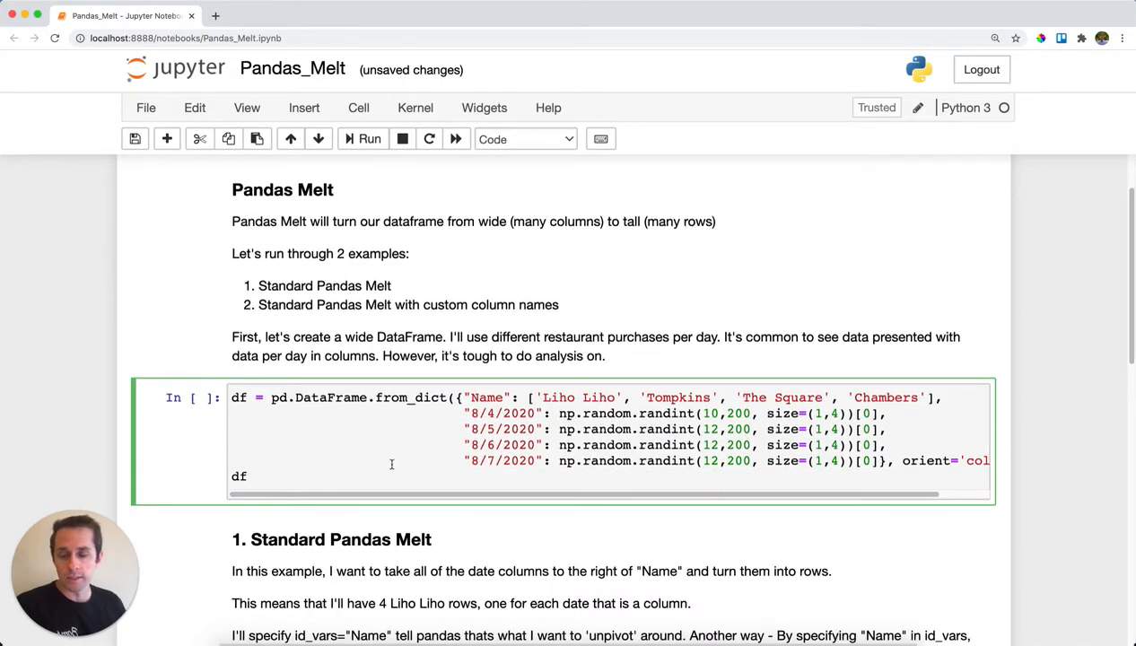
Display the wide table of four restaurants' purchases, highlighting Liho Liho's 143 on 8/4/2020
double_click(406, 398)
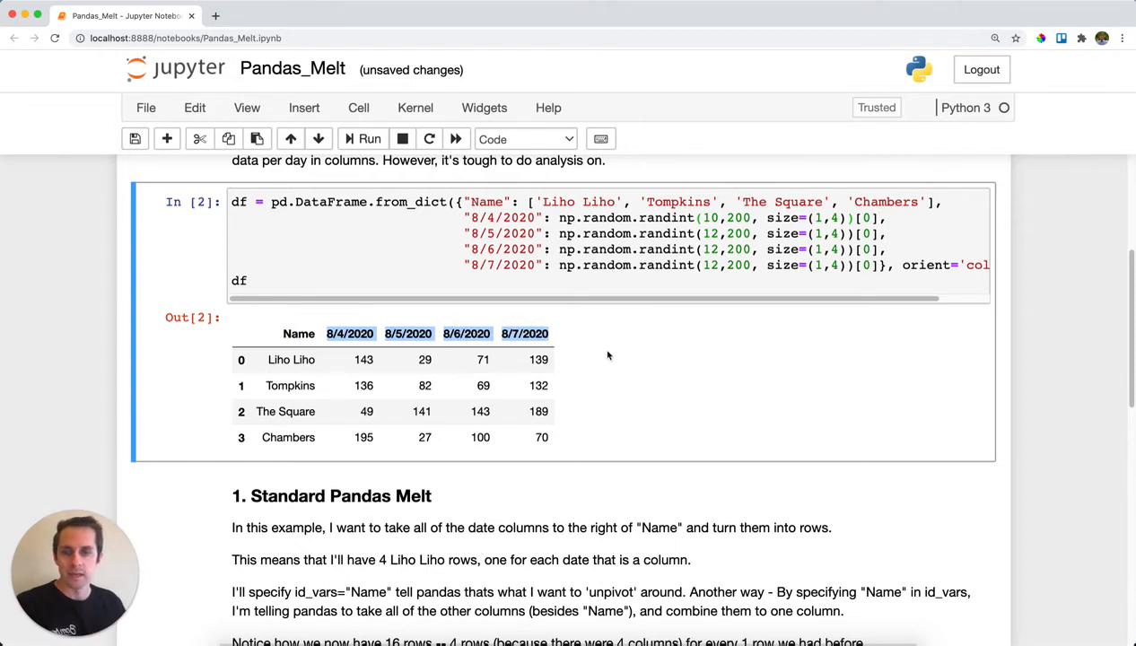
mouse_move(582, 370)
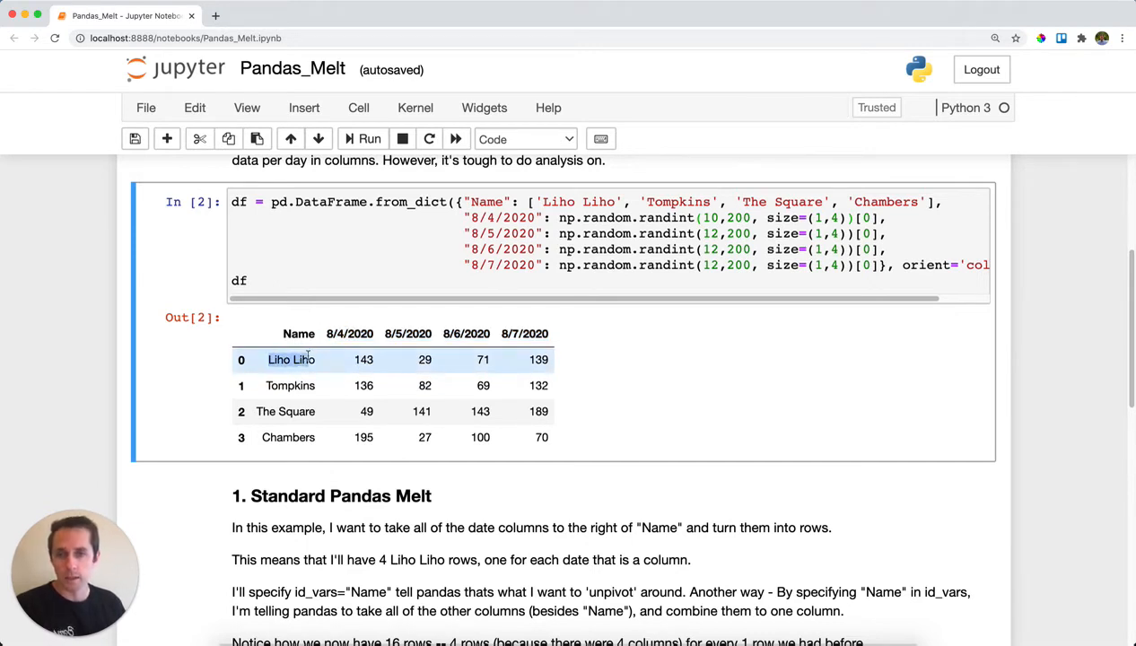
left_click(364, 360)
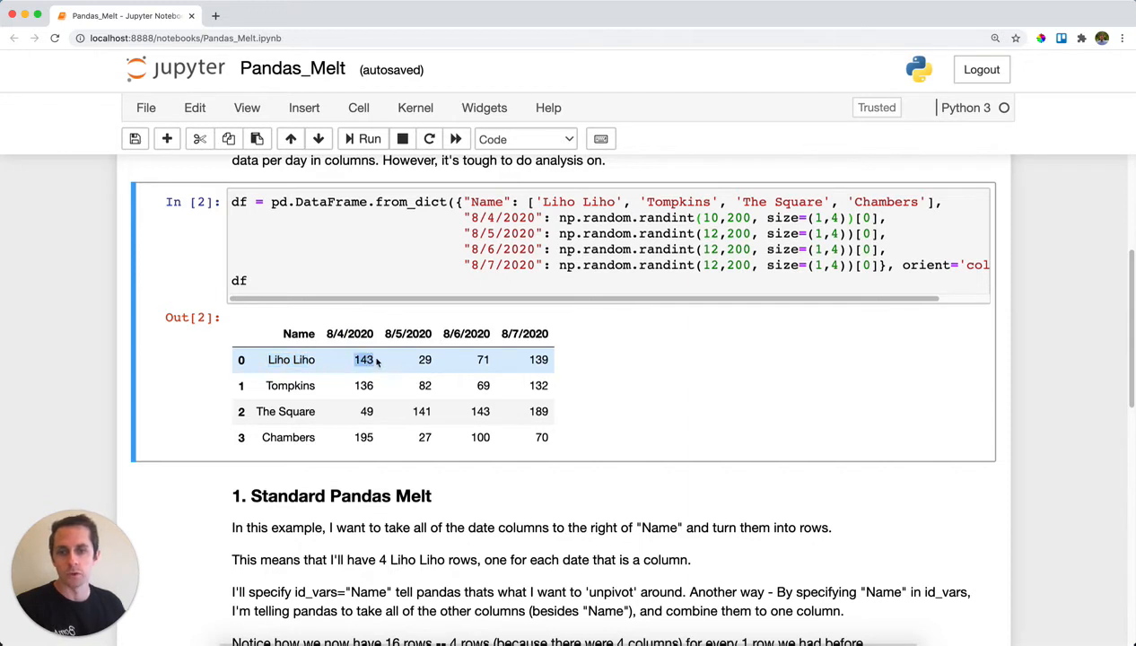
mouse_move(696, 351)
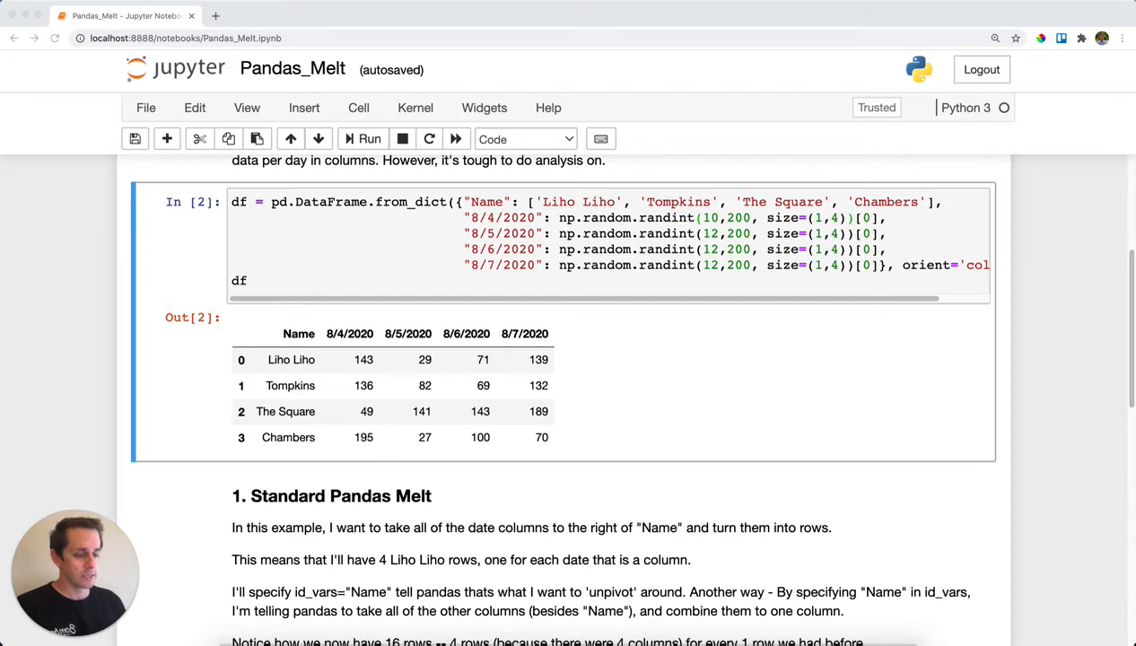
Run df.melt(id_vars='Name') in section 1's empty cell
scroll("down", 3)
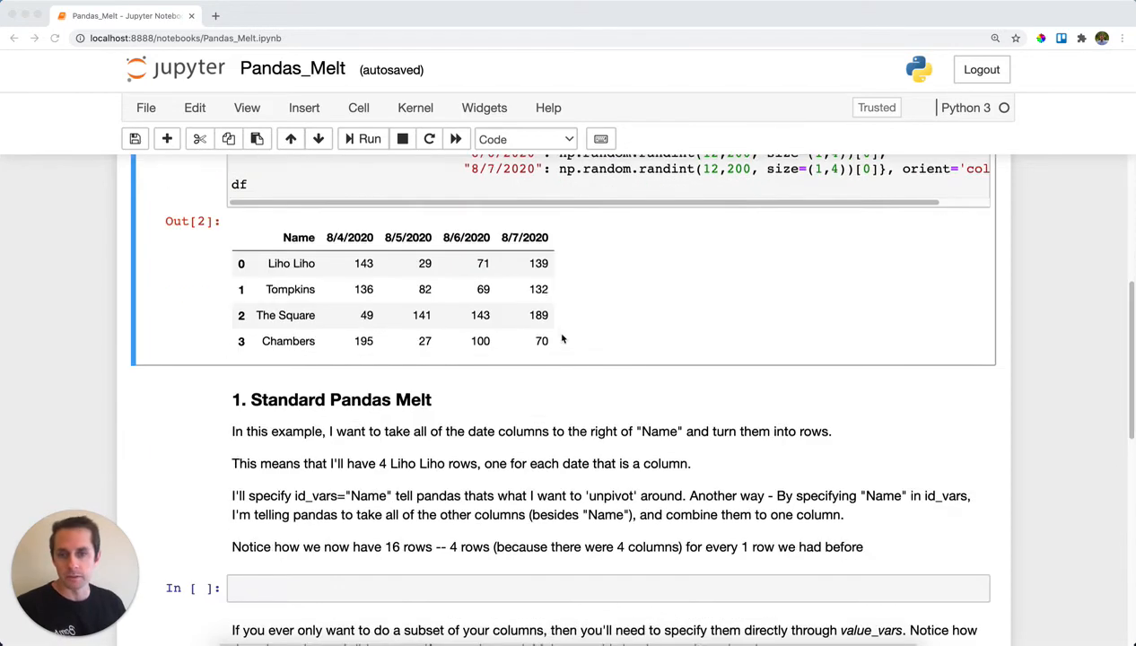
scroll("down", 3)
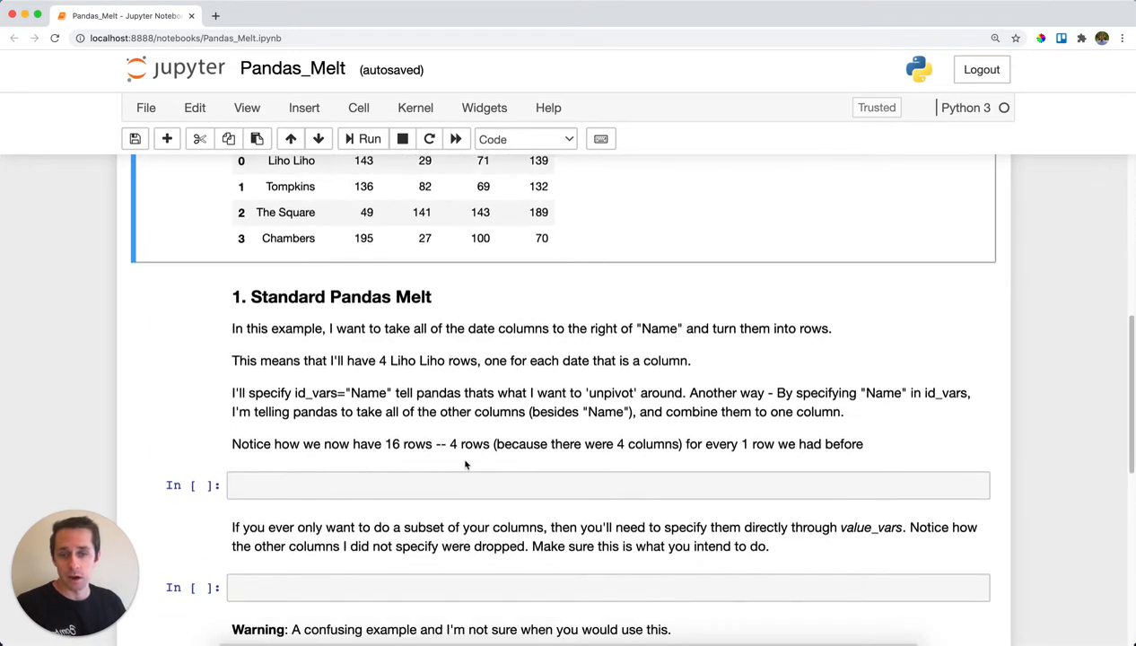
type("df.melt(id_vars='Name')")
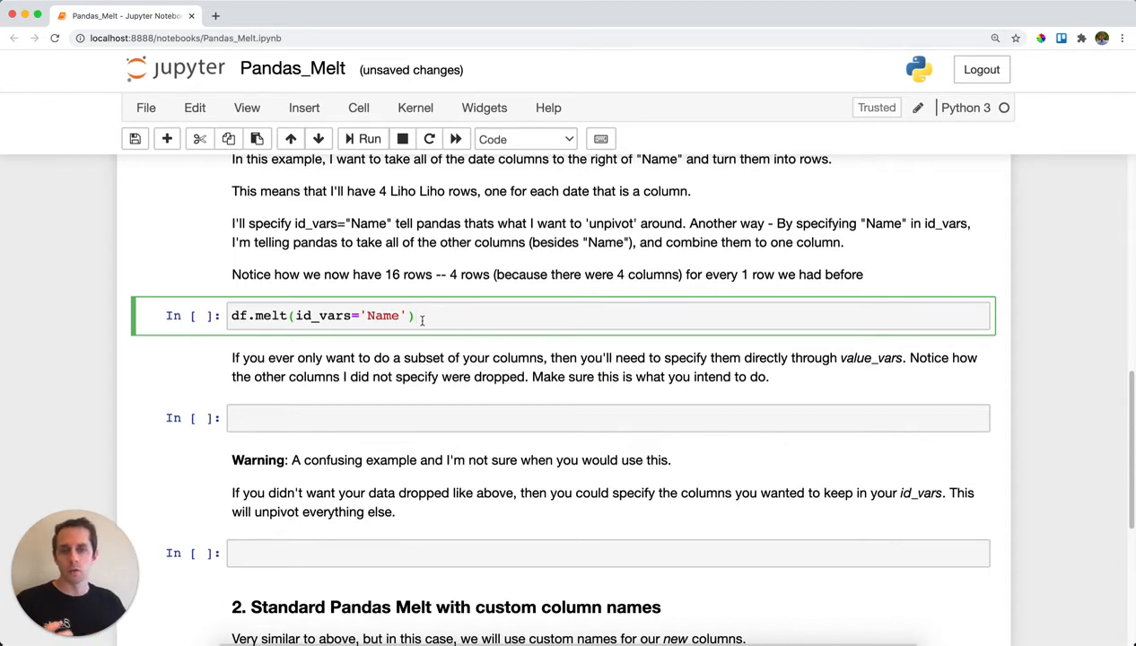
double_click(384, 315)
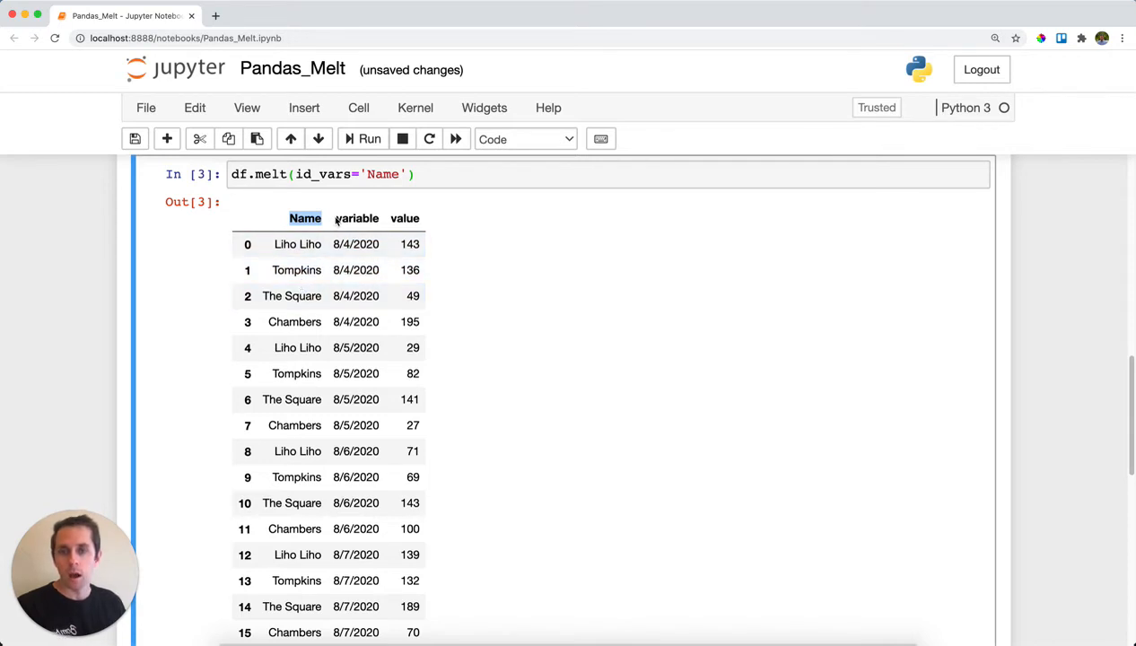
double_click(356, 218)
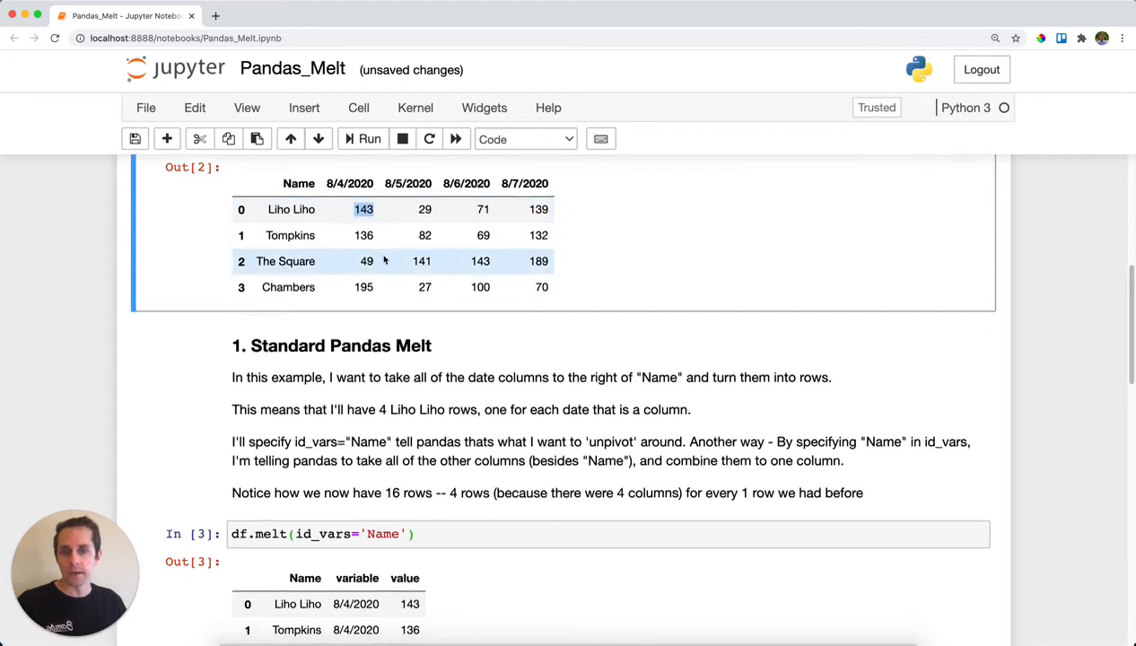
scroll("down", 3)
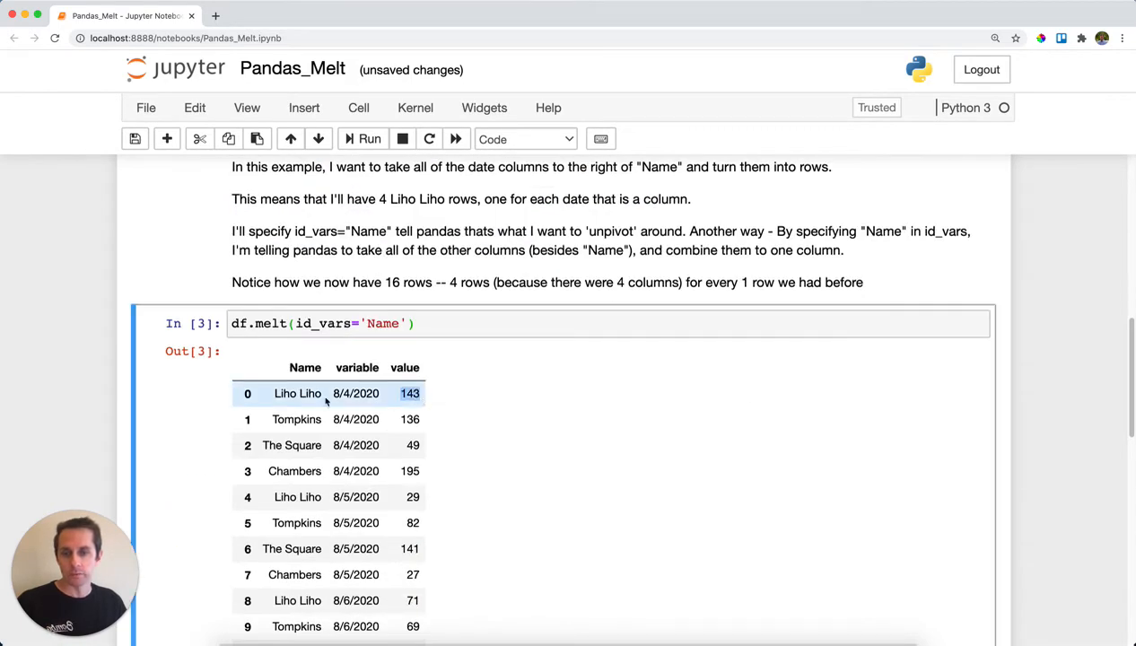
left_click(327, 393)
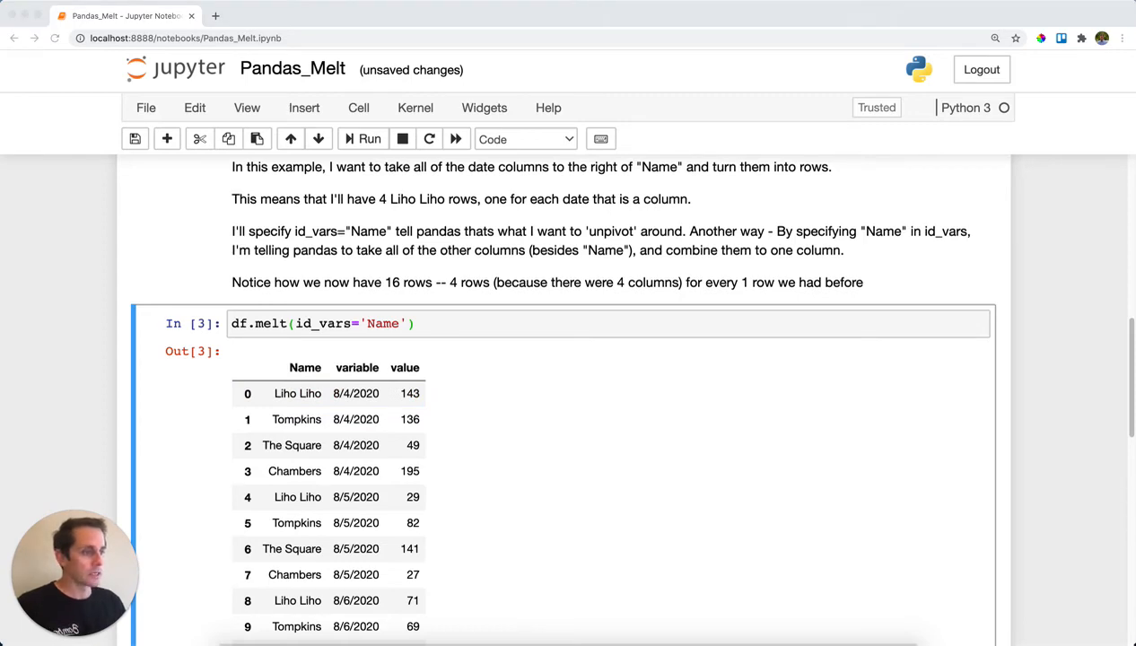
mouse_move(620, 471)
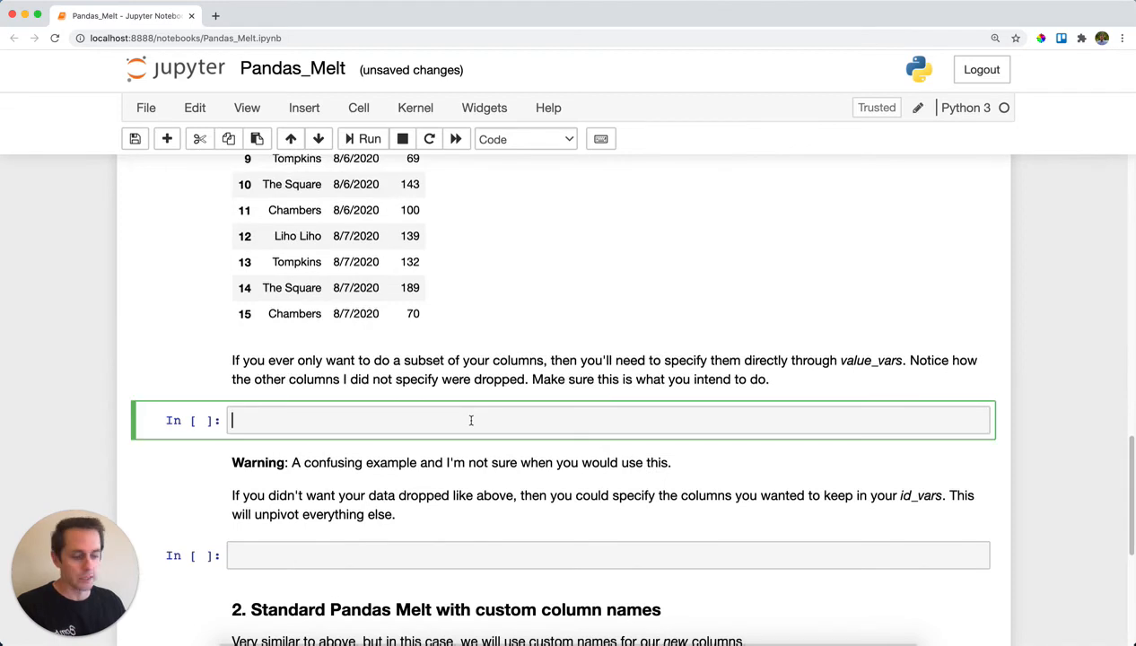
Melt only the 8/4/2020 and 8/5/2020 columns, then melt with id_vars Name, 8/4/2020 and 8/5/2020
type("df.melt(id_vars='Name', value_vars=['8/4/2020', '8/5/2020'])")
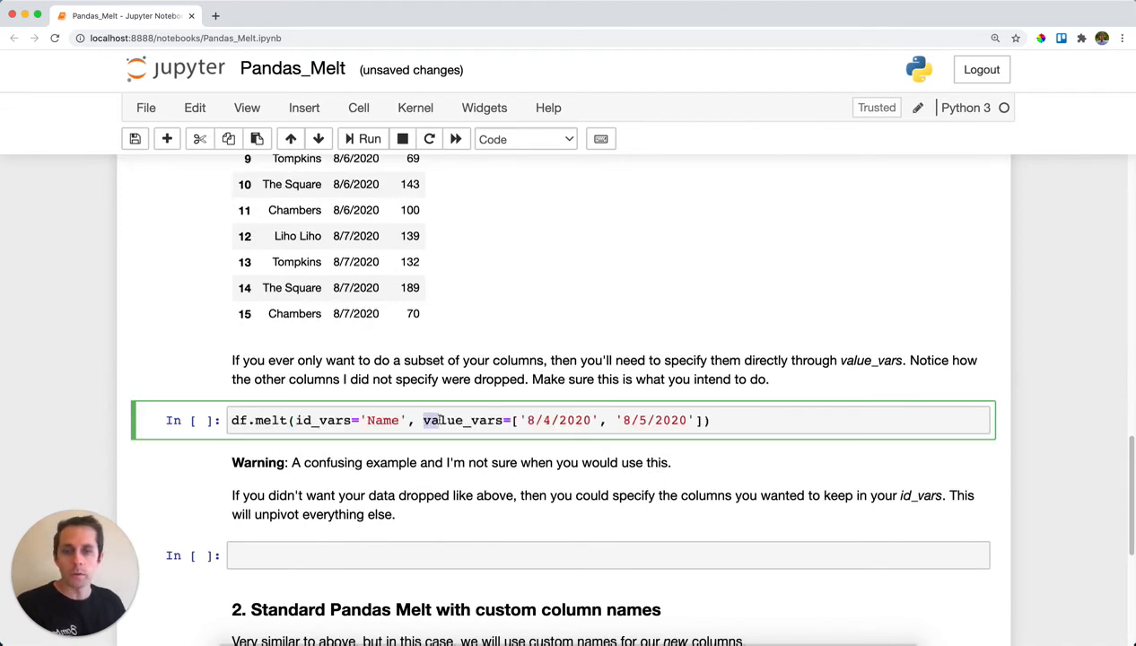
double_click(462, 420)
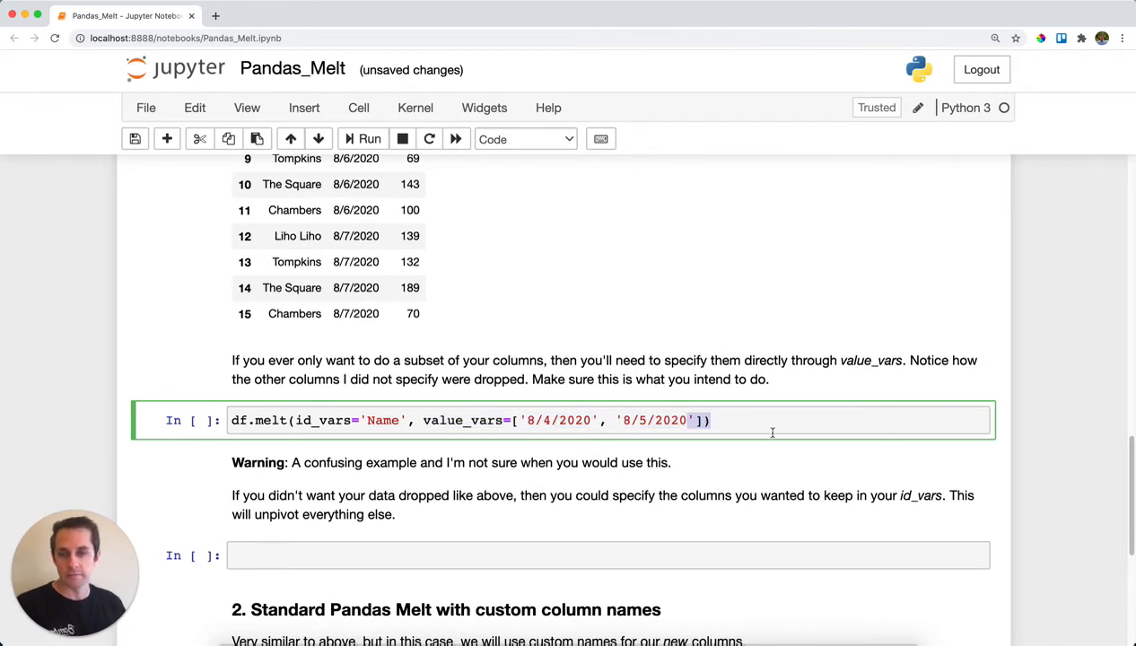
double_click(383, 420)
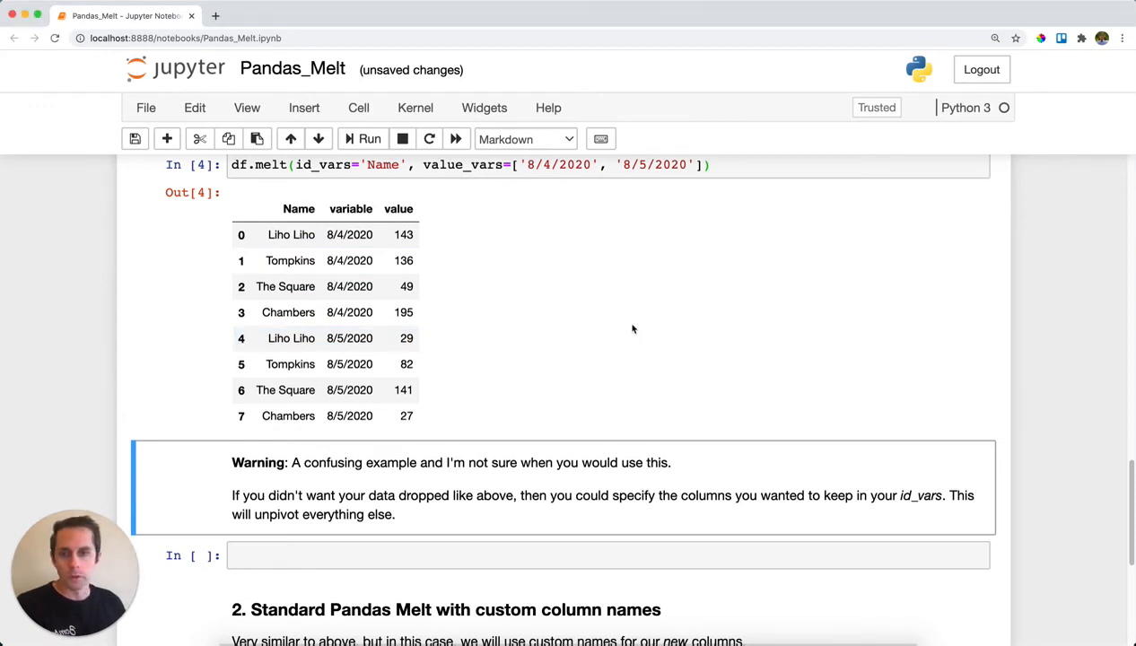
type("df.melt(id_vars=['Name','8/4/2020', '8/5/2020'])")
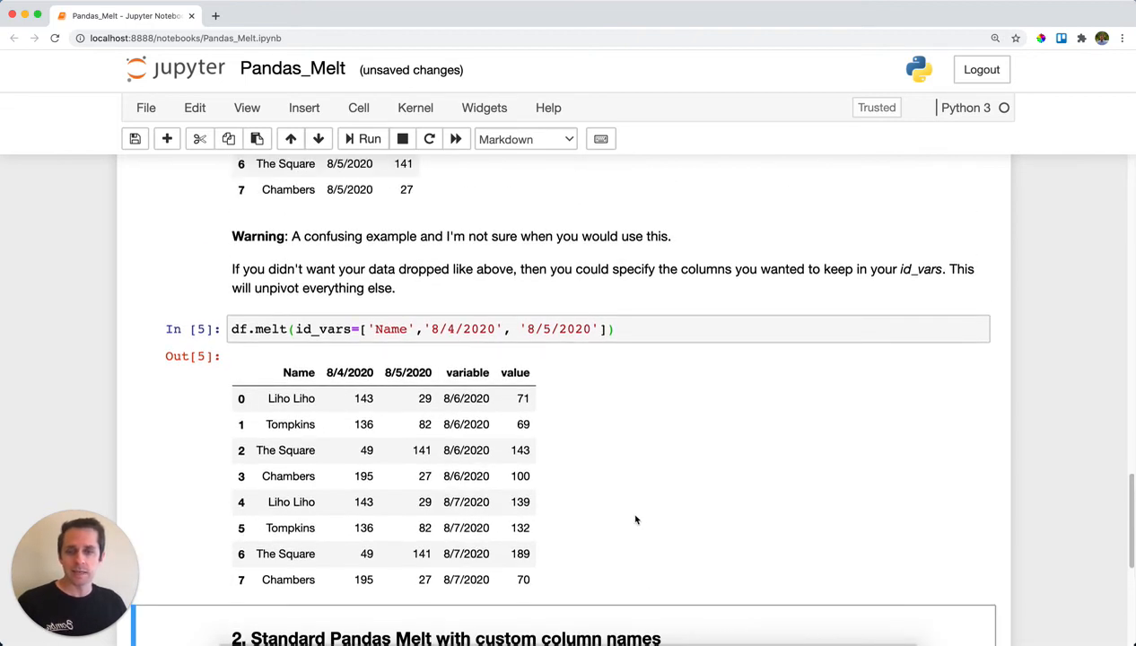
Write df.melt(id_vars='Name', var_name='Date', value_name='Transaction_Amount') under section 2
left_click(290, 398)
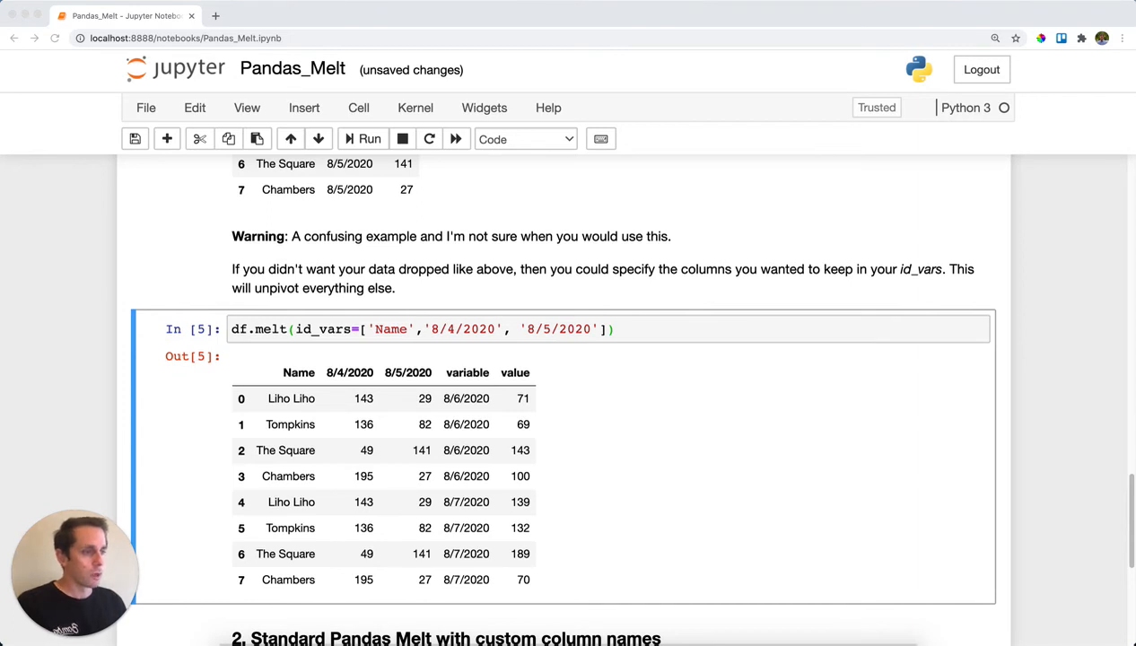
mouse_move(462, 378)
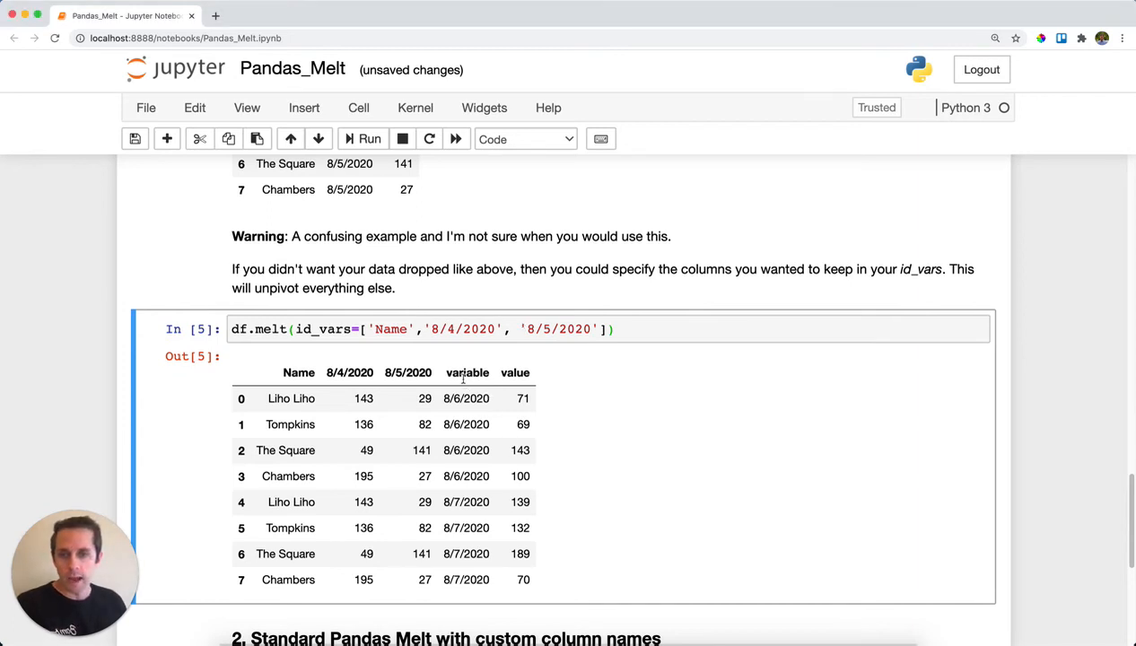
double_click(516, 373)
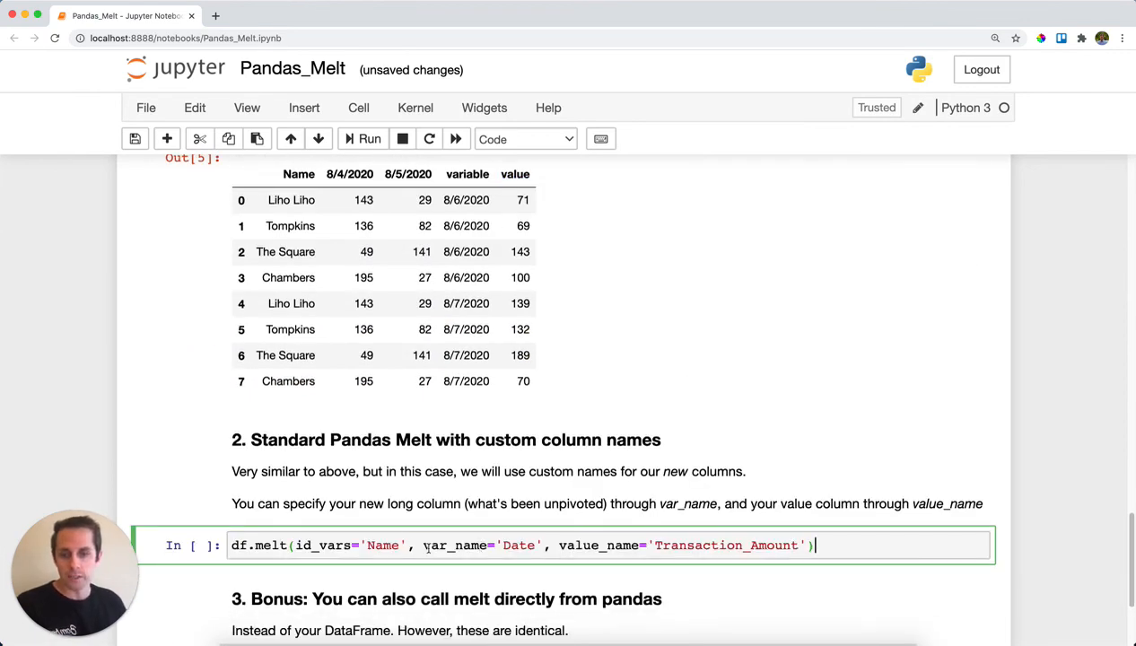
Run the Date/Transaction_Amount melt and scroll down to section 3
double_click(456, 544)
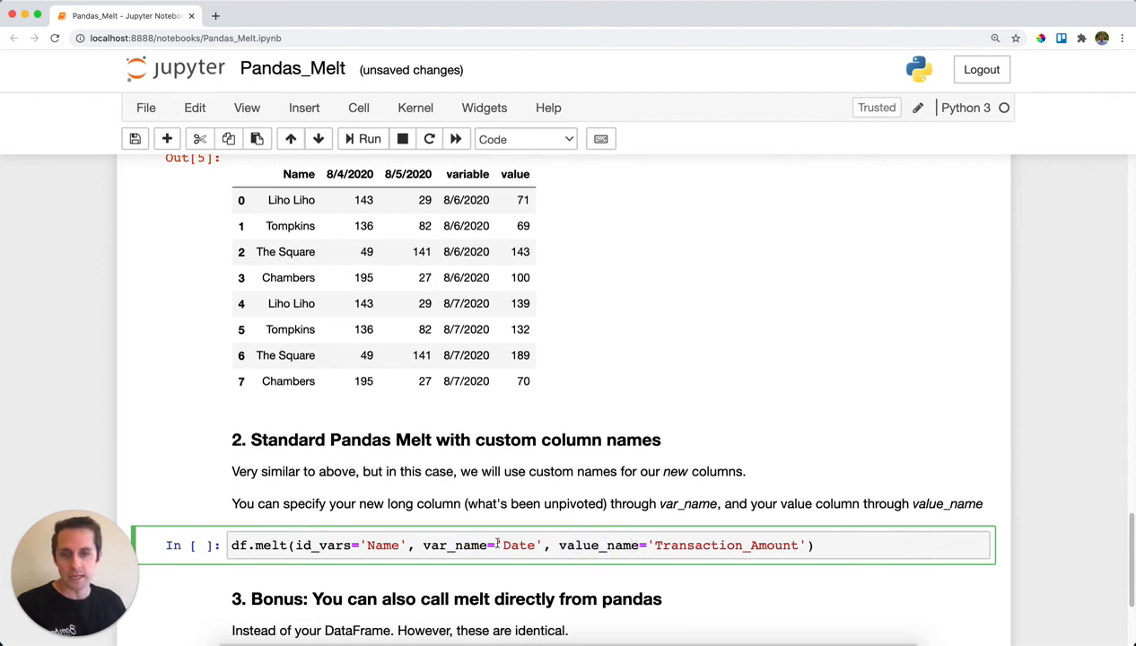
double_click(519, 545)
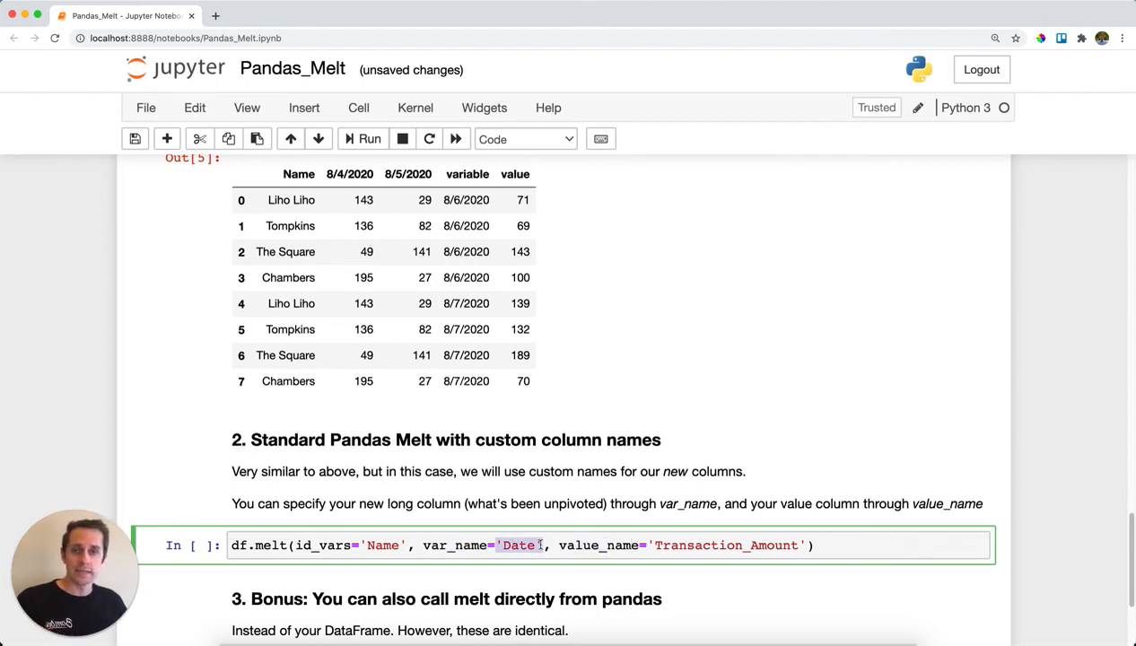
double_click(727, 546)
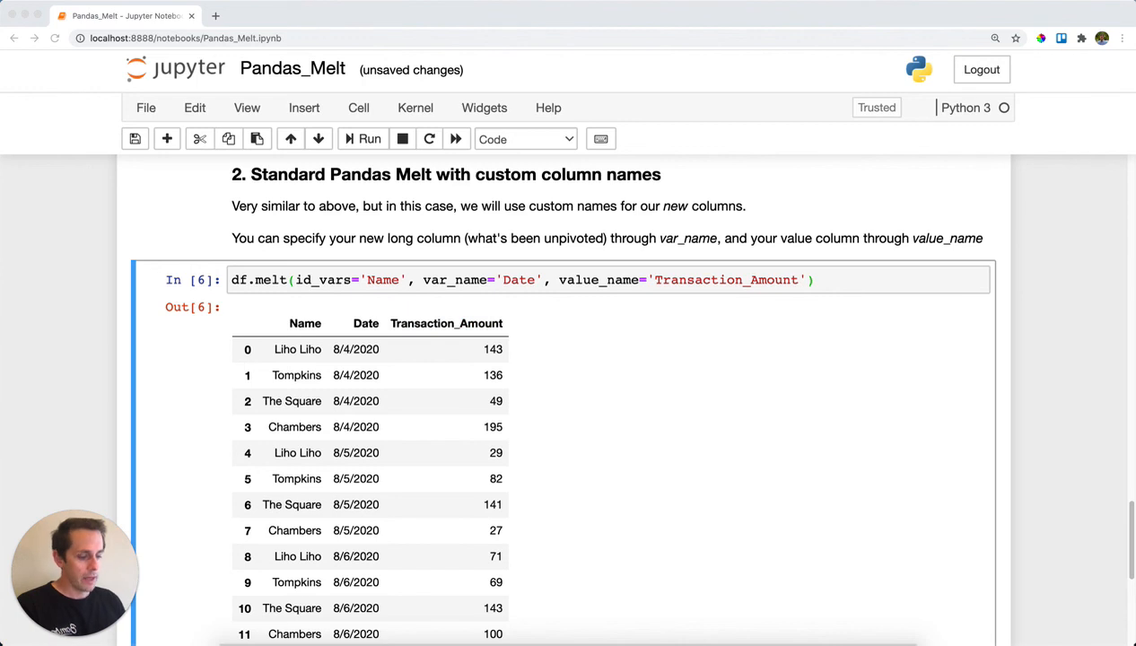
scroll("down", 3)
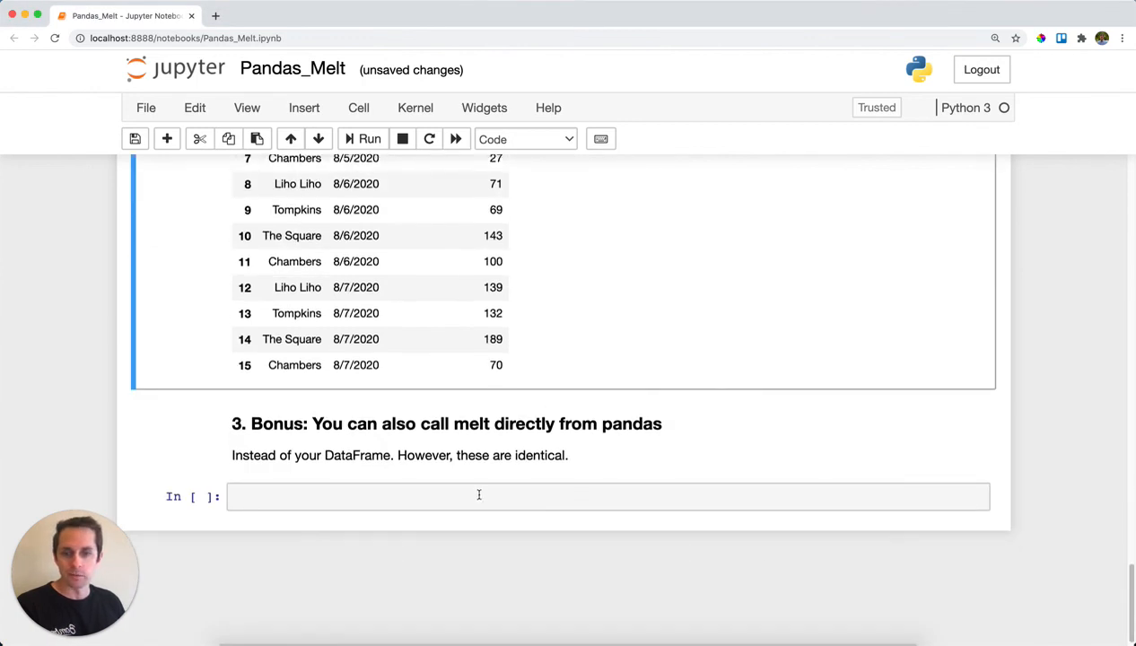
Type pd.melt(df, id_vars='Name') in section 3's empty cell and highlight pd.melt
type("pd.melt(df, id_vars='Name')")
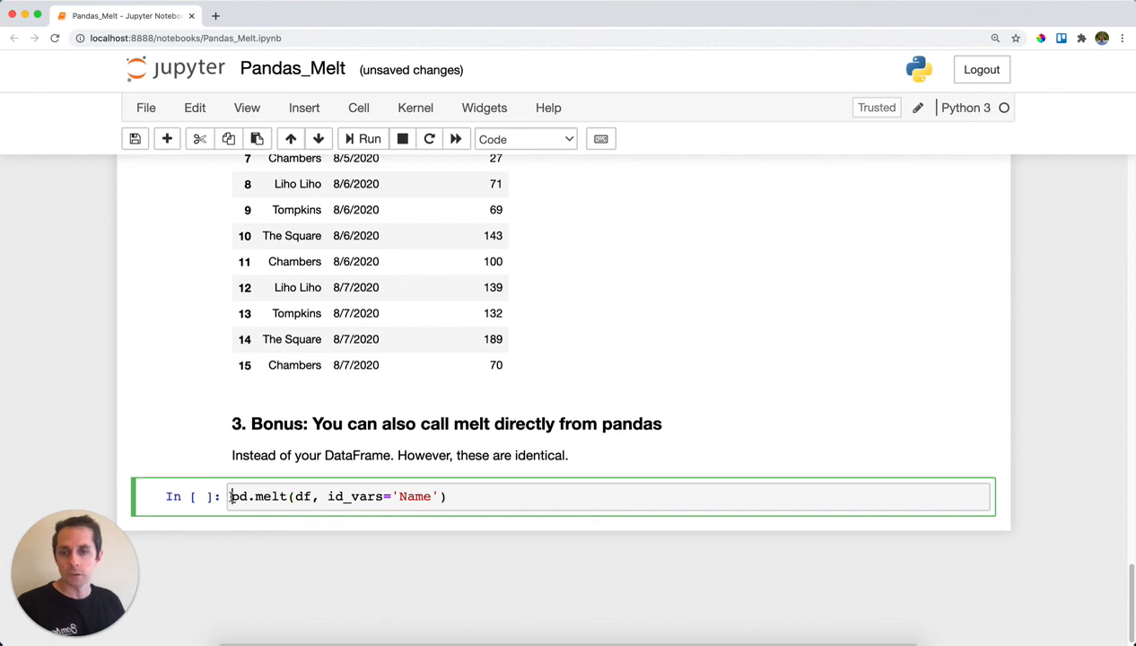
double_click(259, 496)
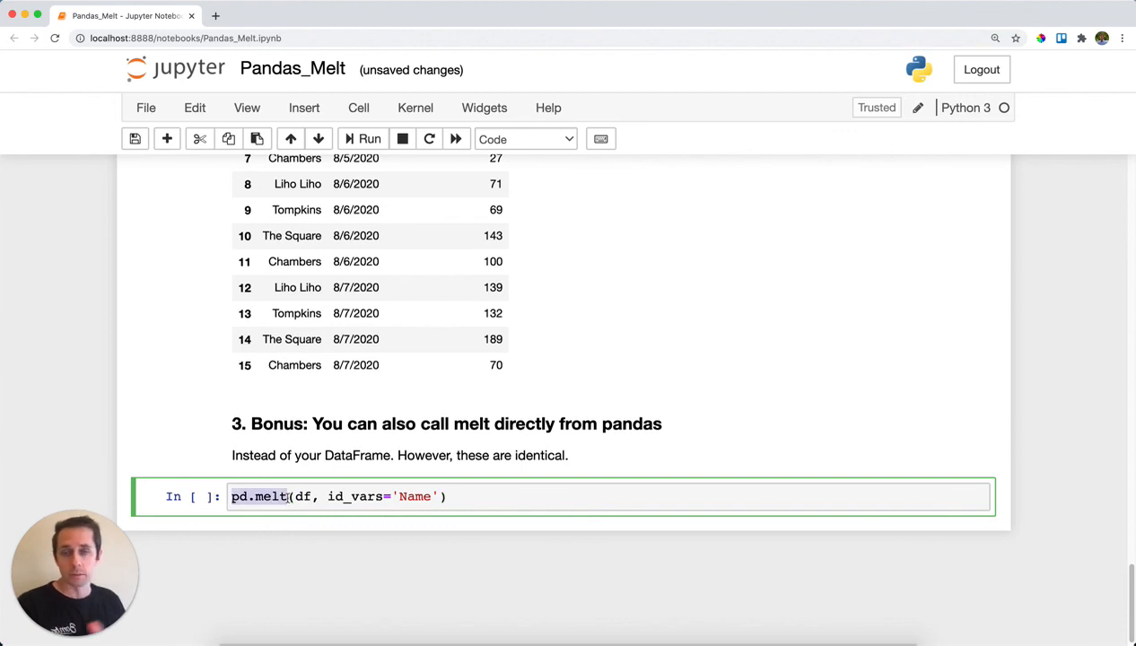